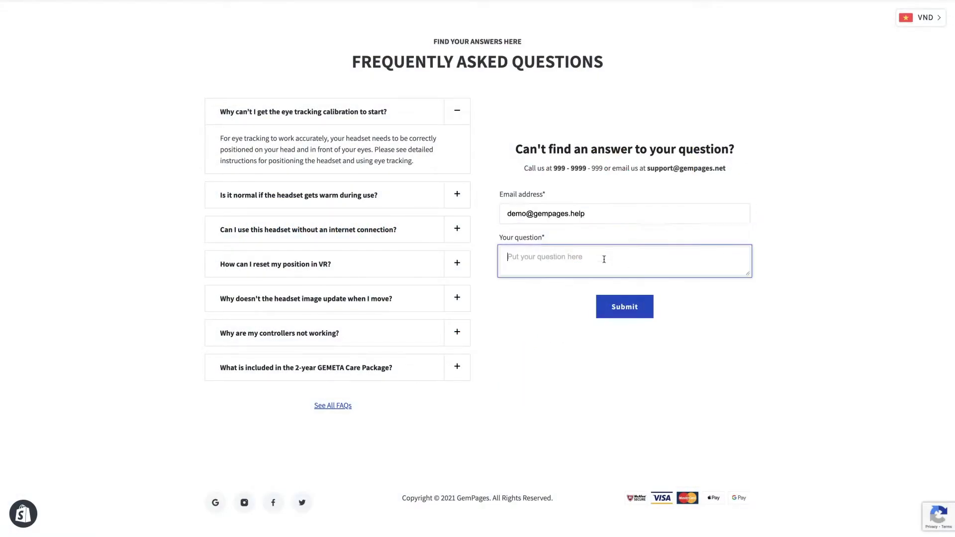
# Submit the FAQ question 'What's the closest place to shop?'
pyautogui.write("What's the closest place to shop?")
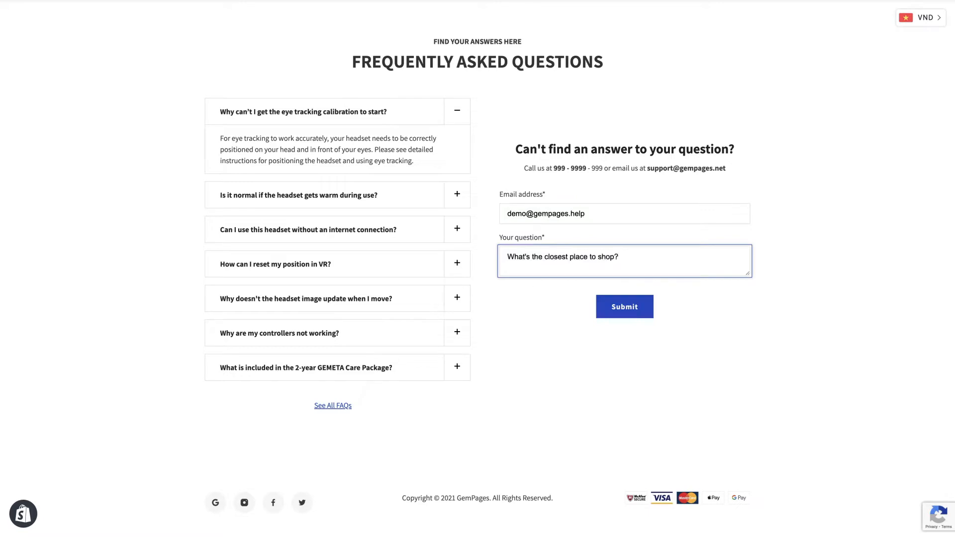
pyautogui.click(624, 307)
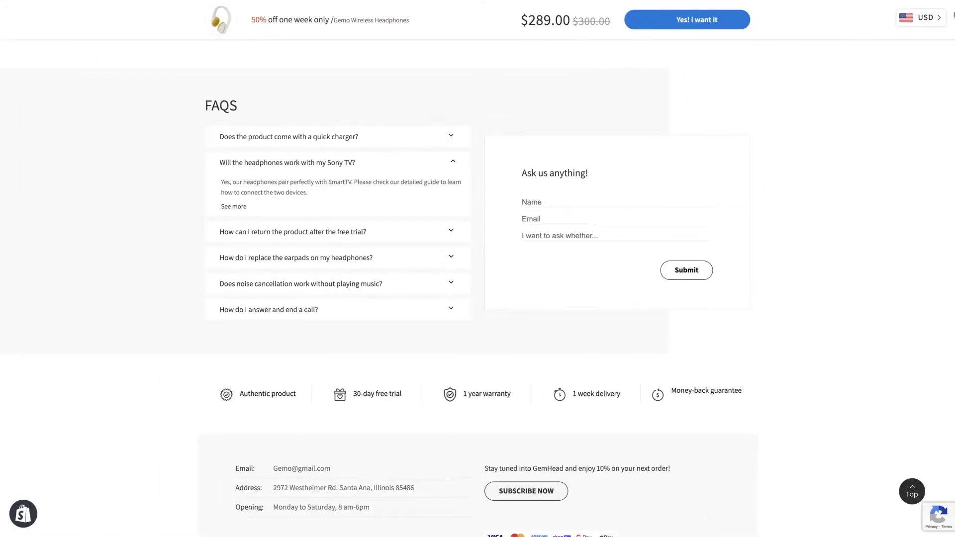
pyautogui.click(616, 202)
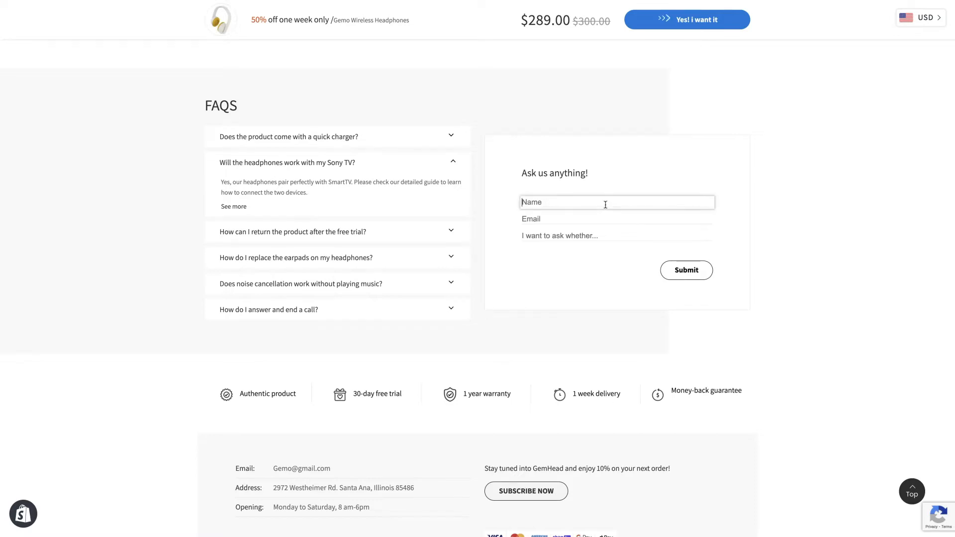
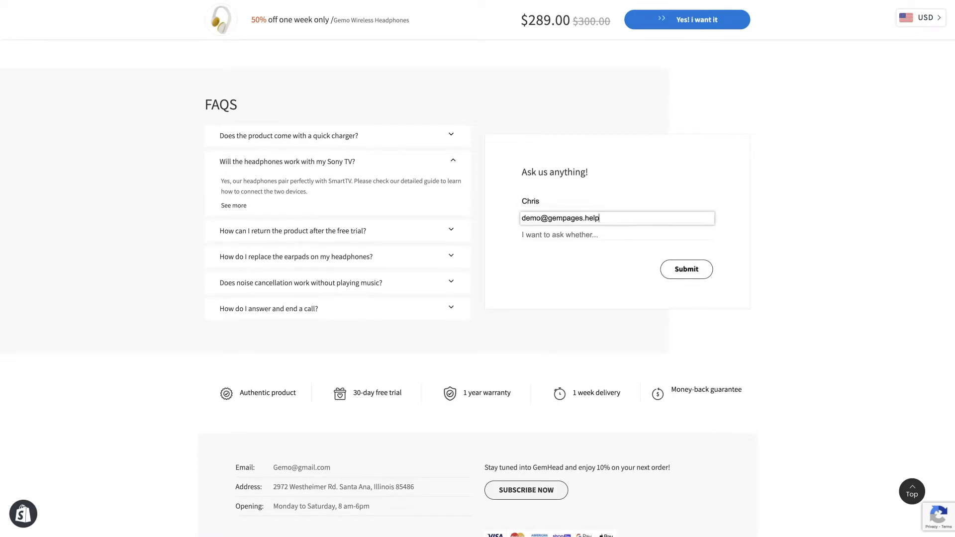
pyautogui.write('What offers are available?')
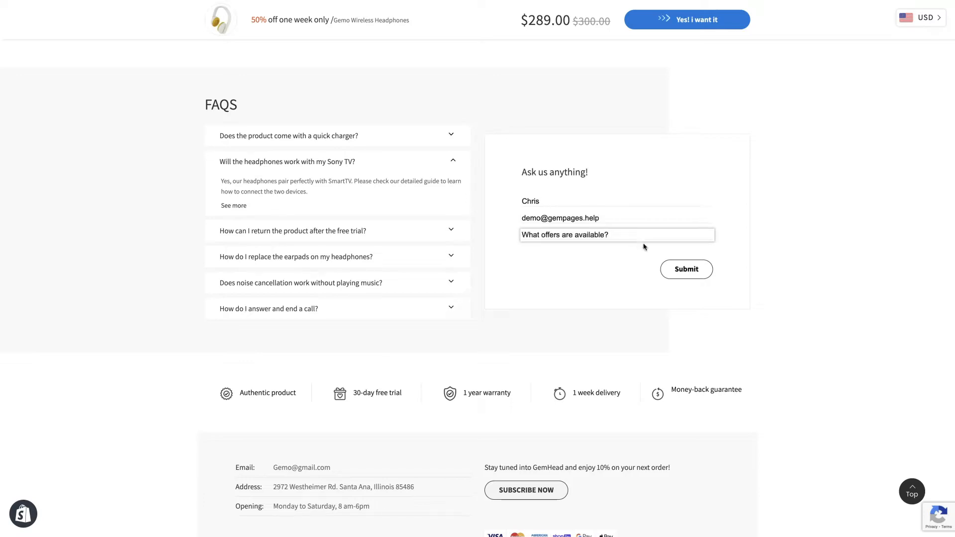
pyautogui.click(685, 269)
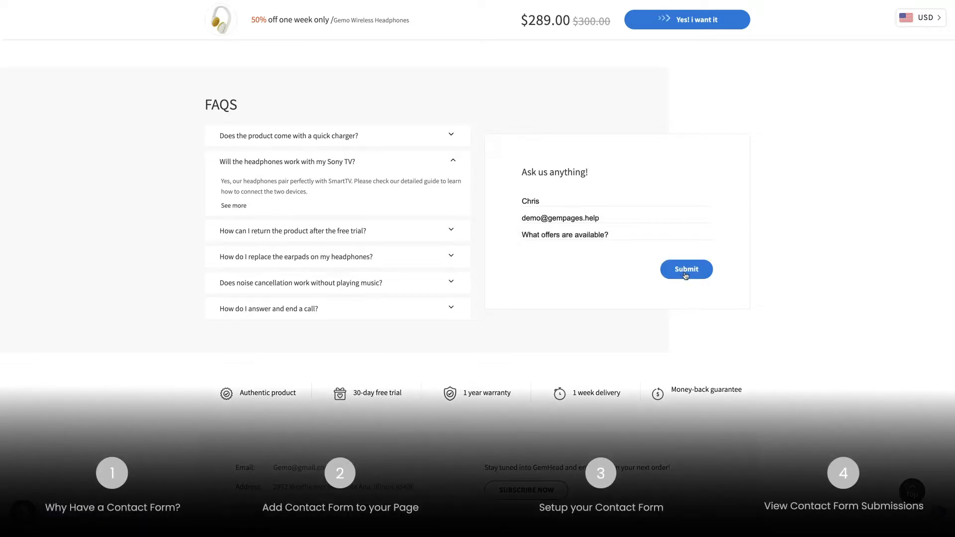
pyautogui.click(685, 269)
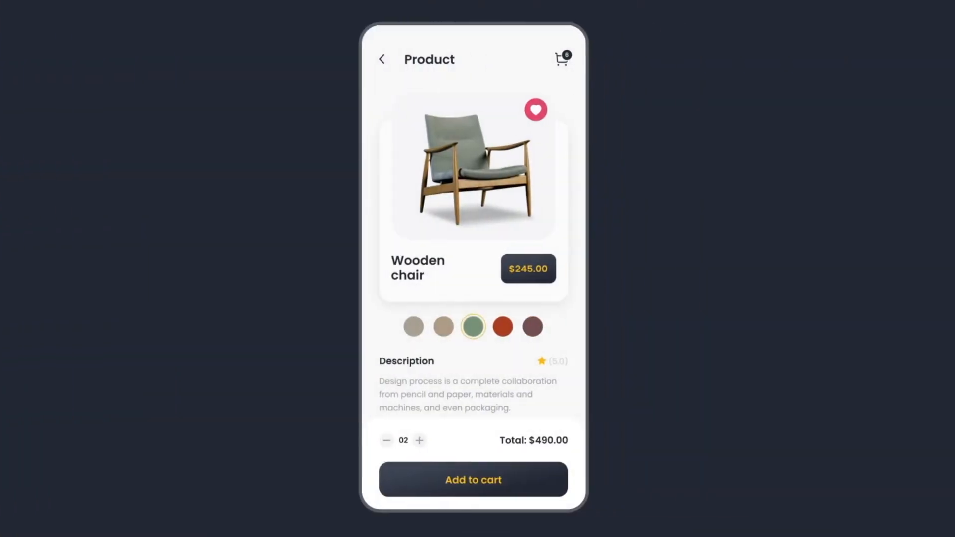
pyautogui.moveTo(534, 483)
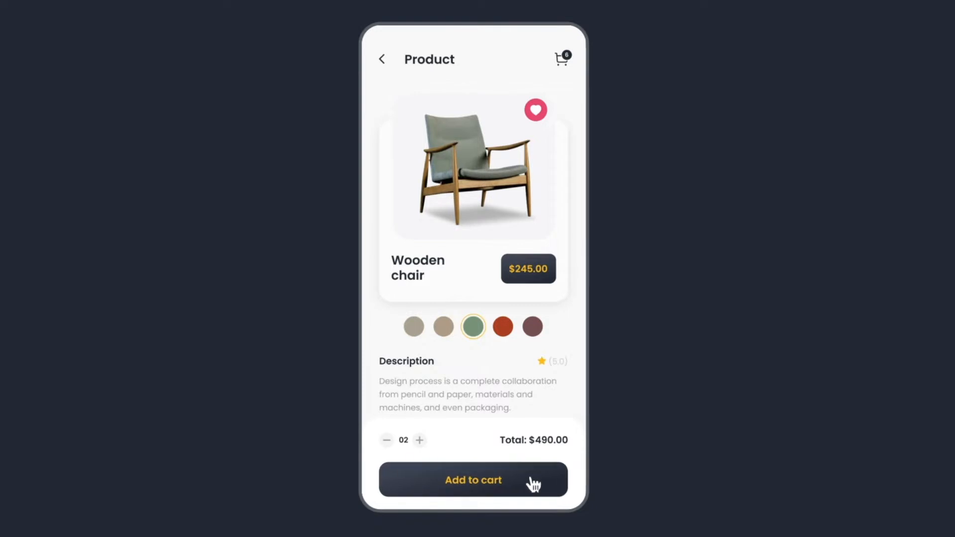
pyautogui.click(473, 479)
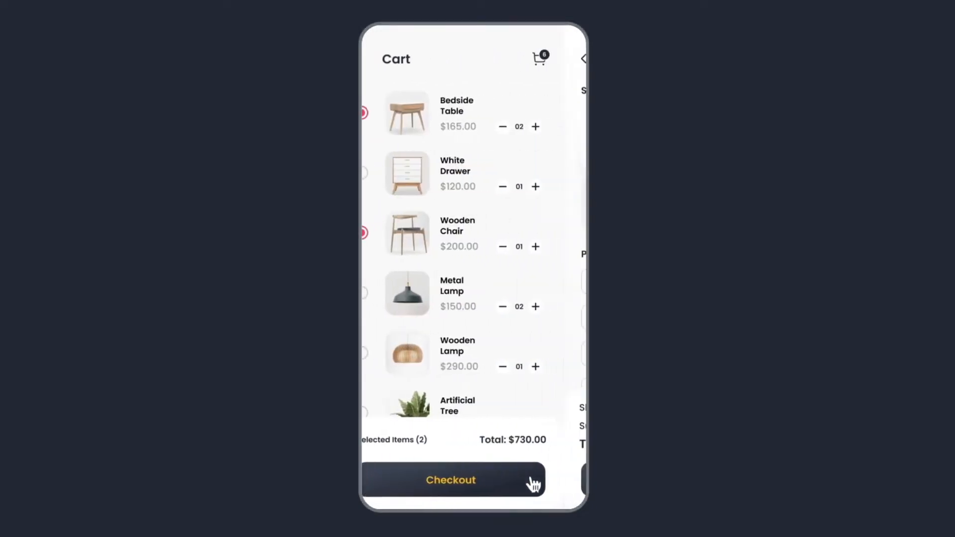
pyautogui.click(449, 480)
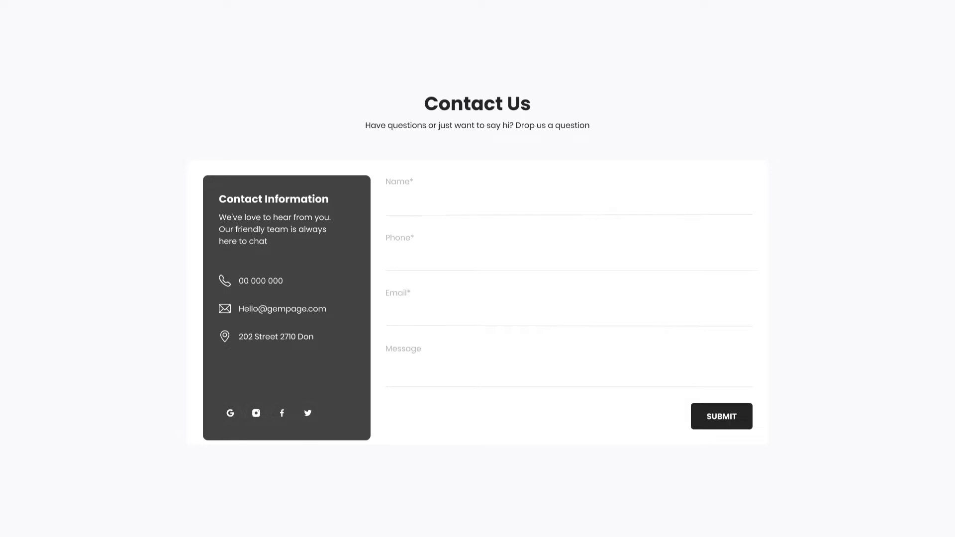
pyautogui.write('80 999 99')
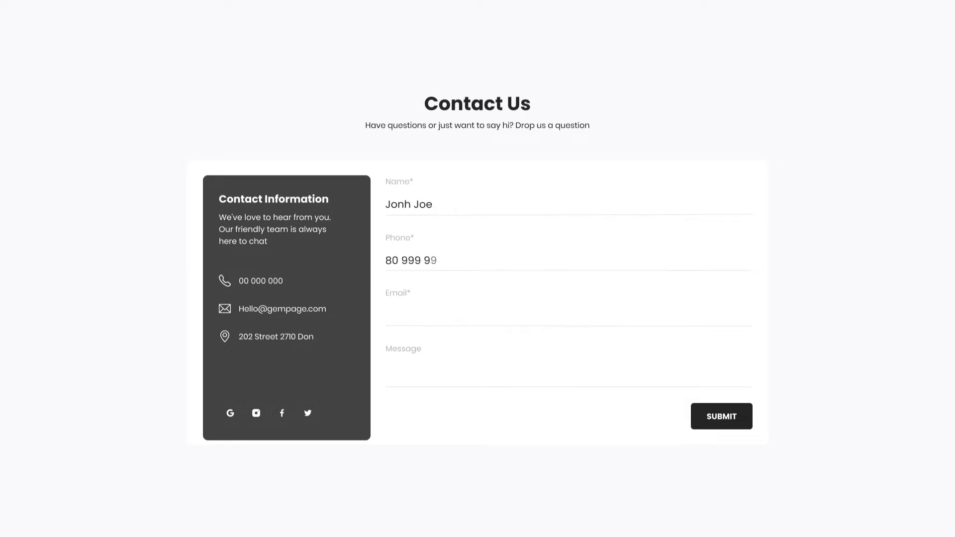
pyautogui.write('email@example.com')
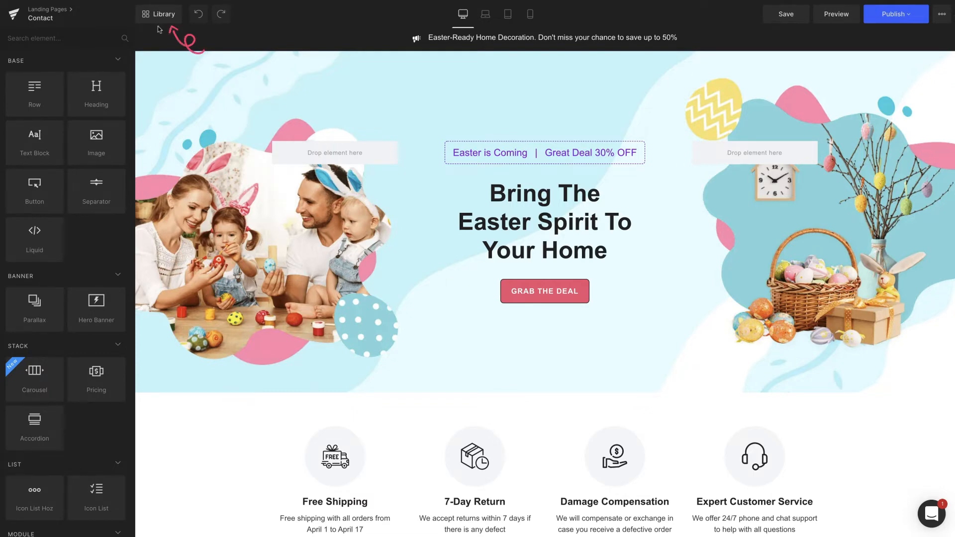
# Search the block library for 'Contact' and insert Contact Form - Style 4 into the page
pyautogui.click(159, 13)
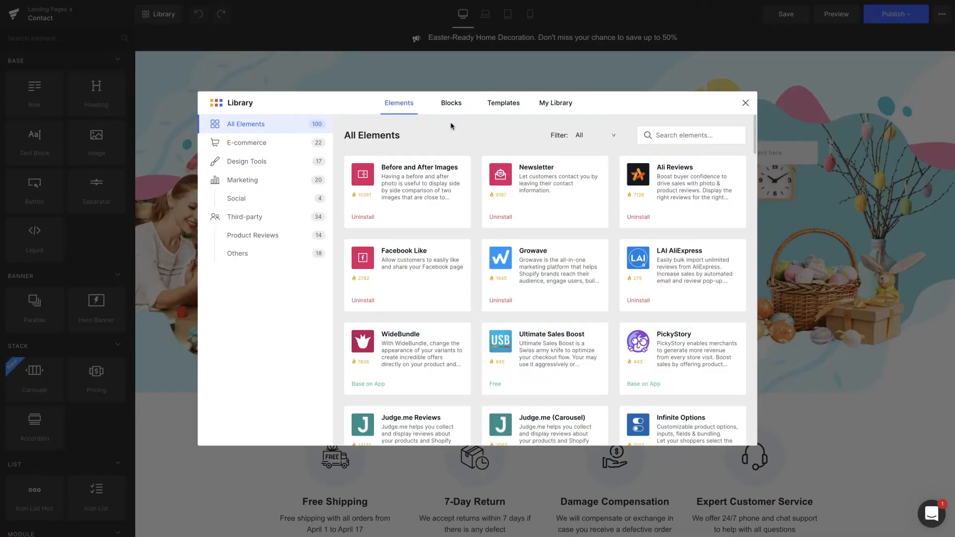
pyautogui.click(450, 102)
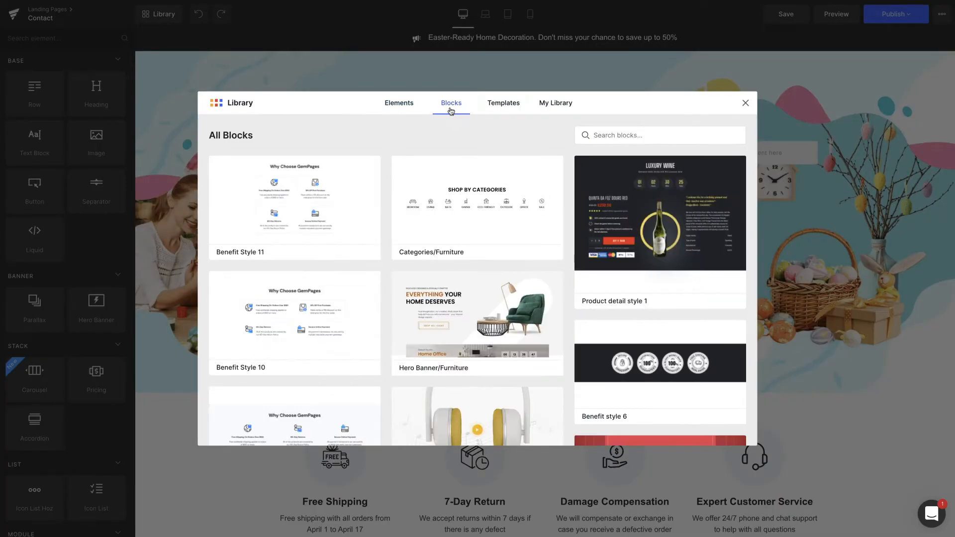
pyautogui.write('Contact')
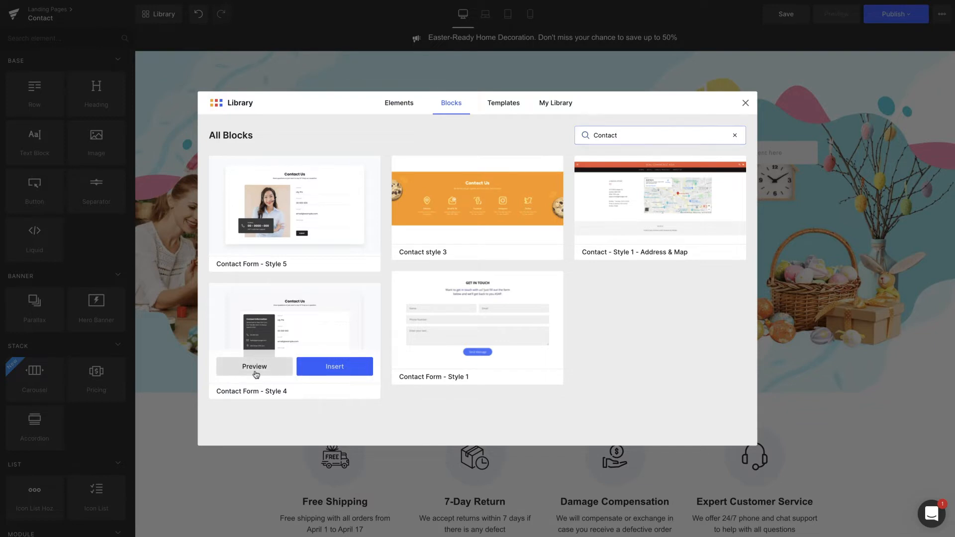
pyautogui.click(254, 366)
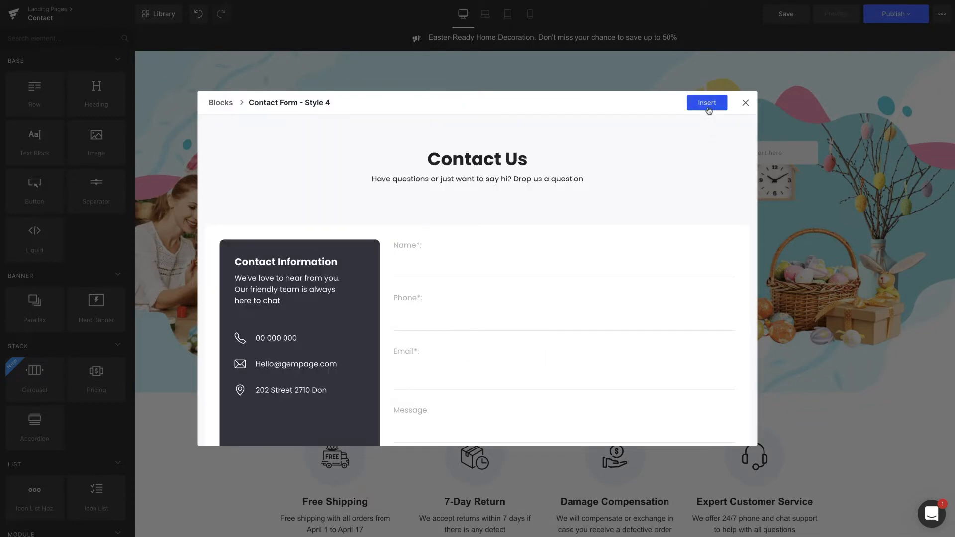
pyautogui.click(706, 103)
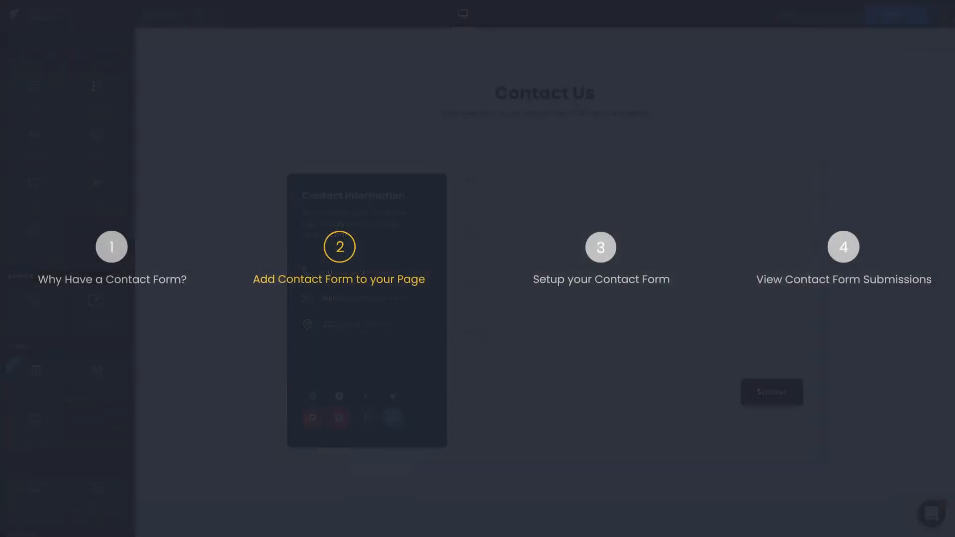
pyautogui.click(601, 247)
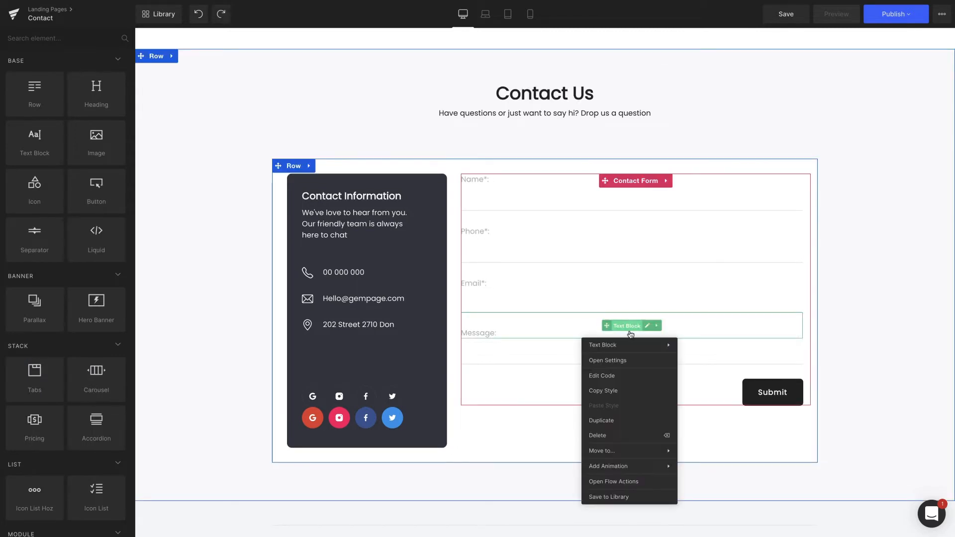
pyautogui.click(597, 434)
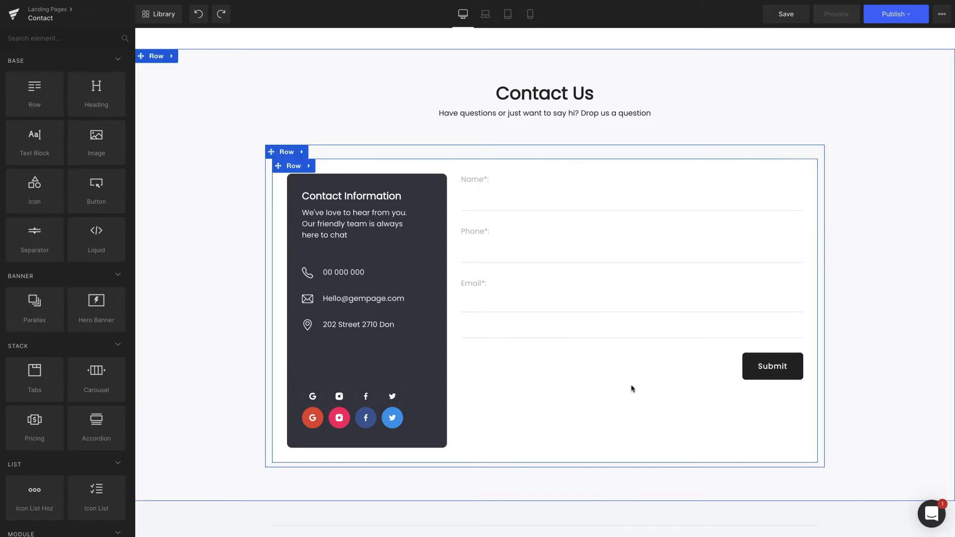
pyautogui.rightClick(633, 329)
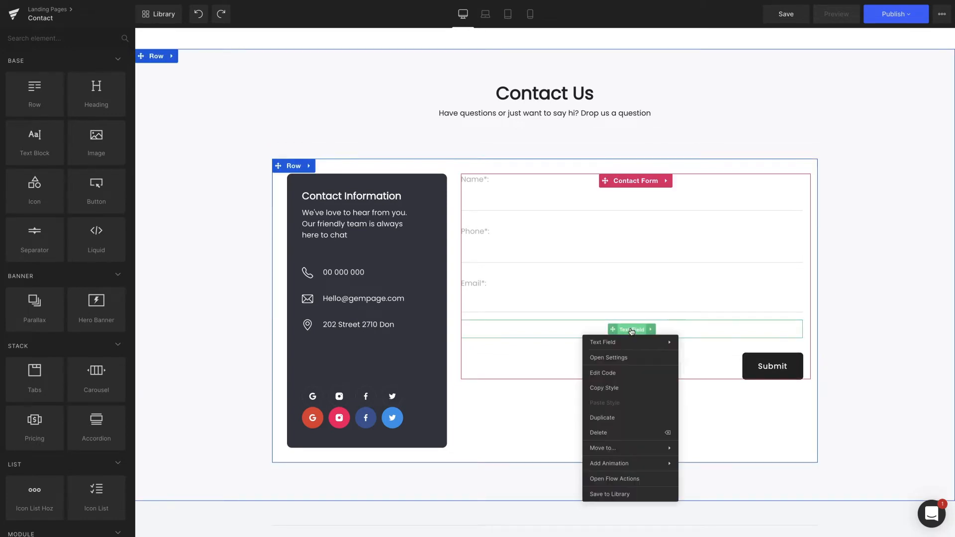
pyautogui.click(598, 433)
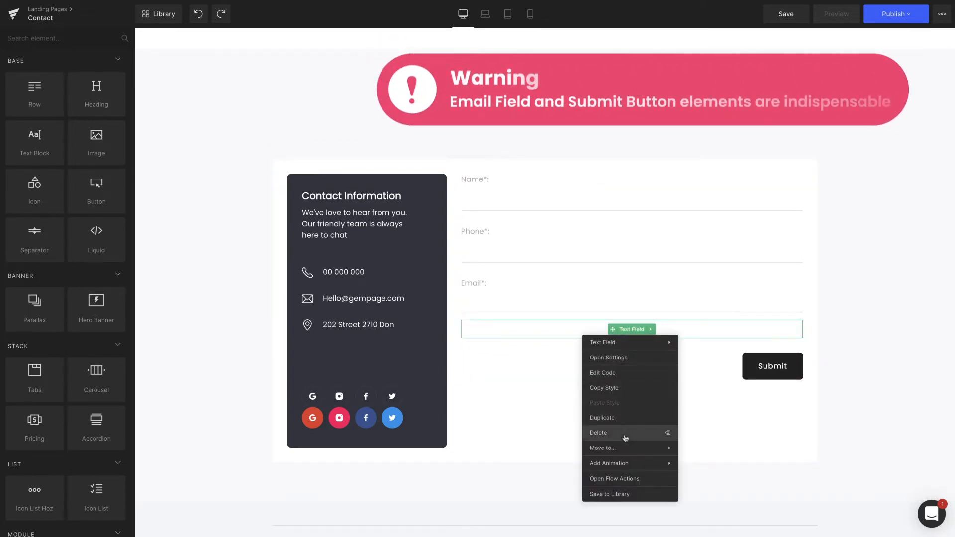
pyautogui.click(598, 432)
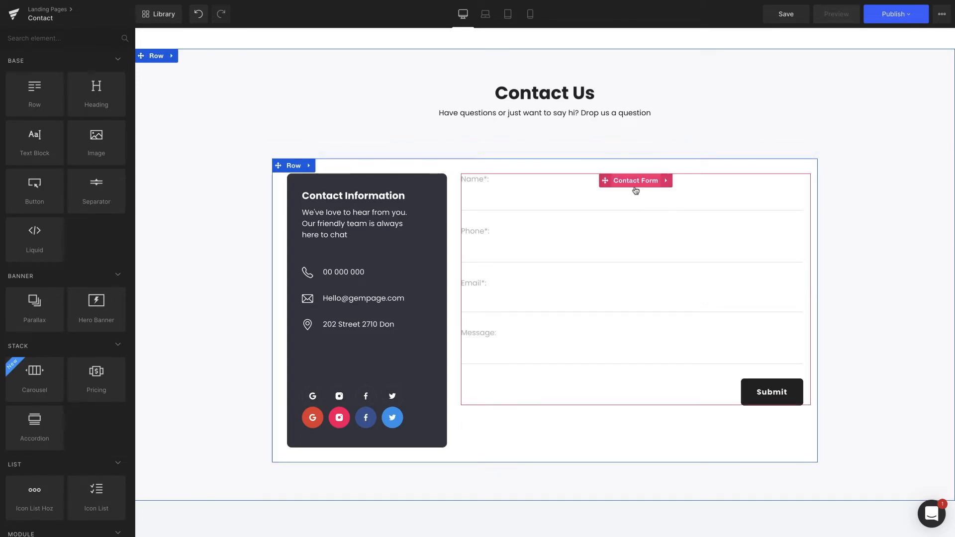
# Set the form's Submit Callback Url to the Thank You page and save
pyautogui.click(636, 180)
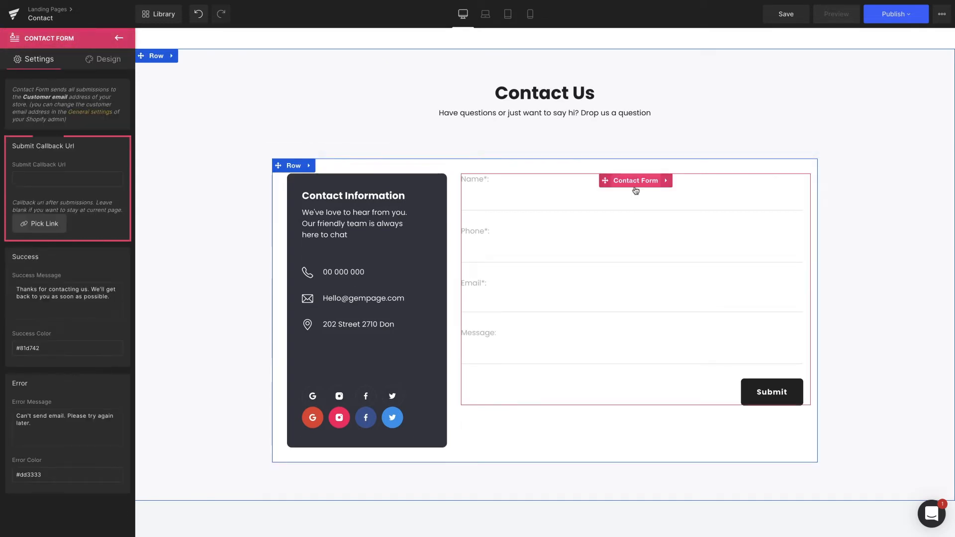
pyautogui.click(67, 179)
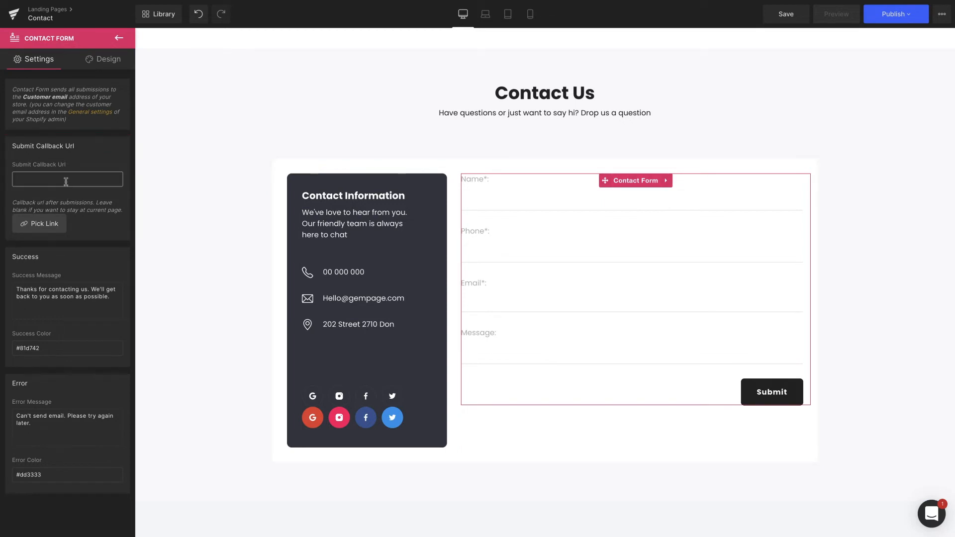
pyautogui.click(67, 179)
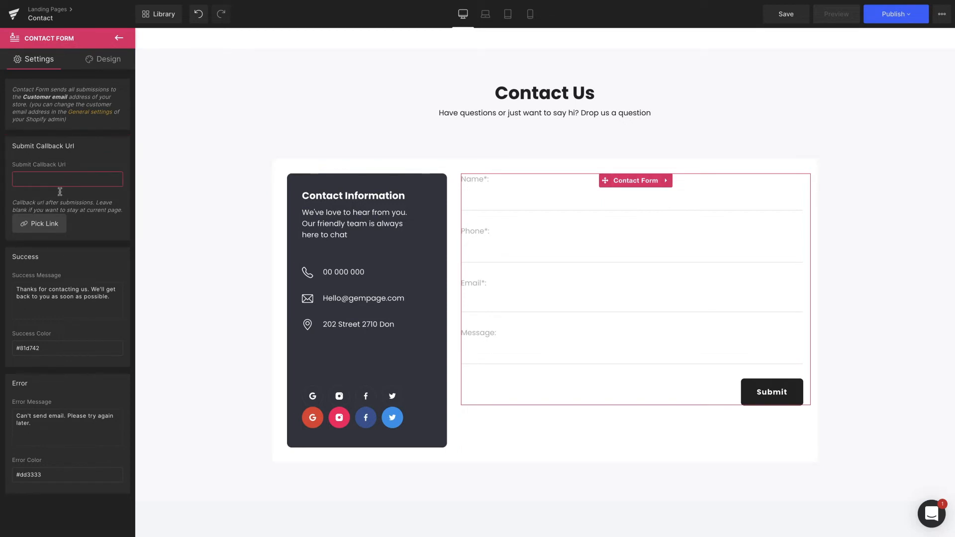
pyautogui.click(39, 224)
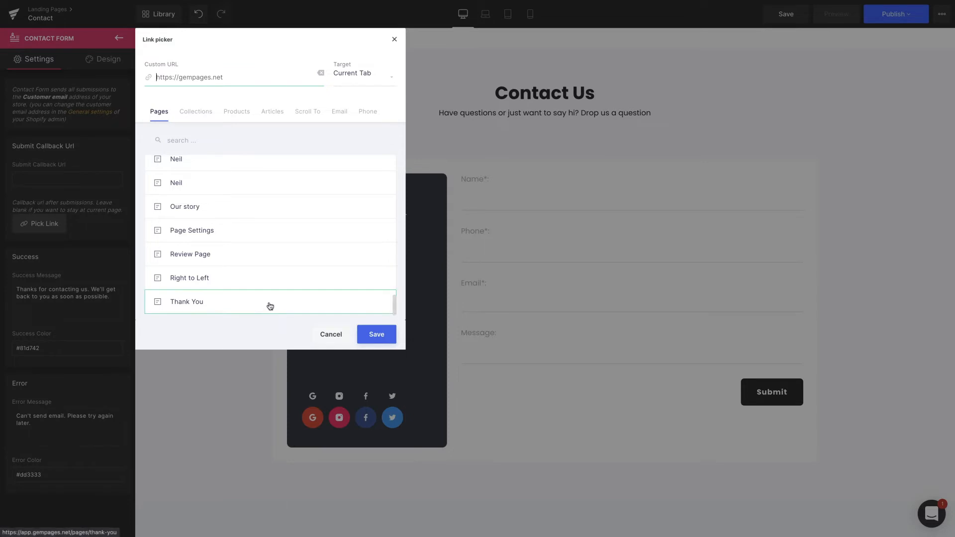
pyautogui.click(186, 301)
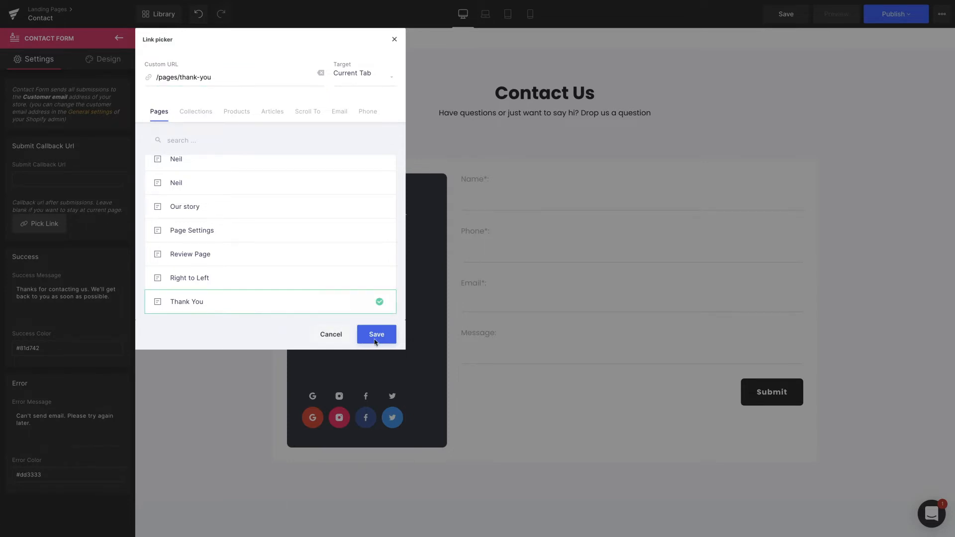
pyautogui.click(376, 334)
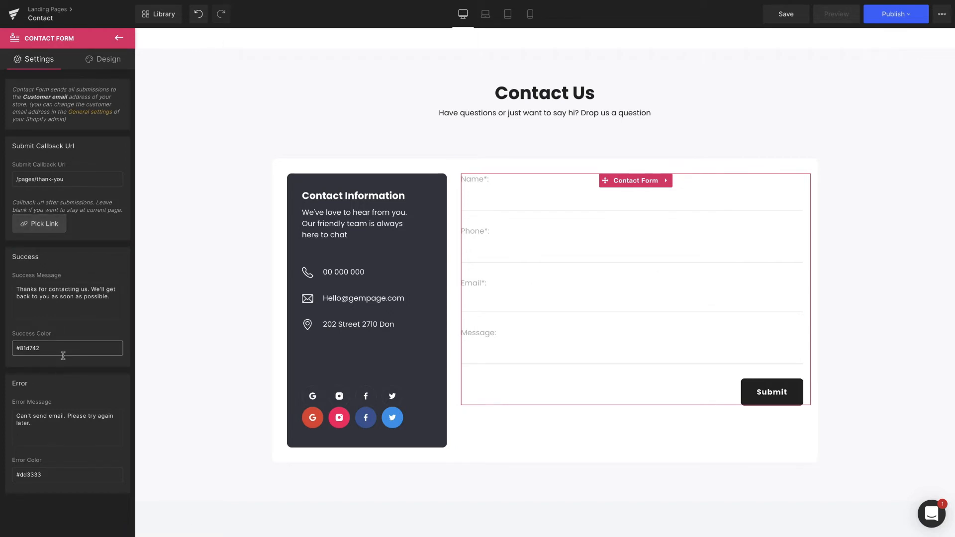
pyautogui.click(121, 39)
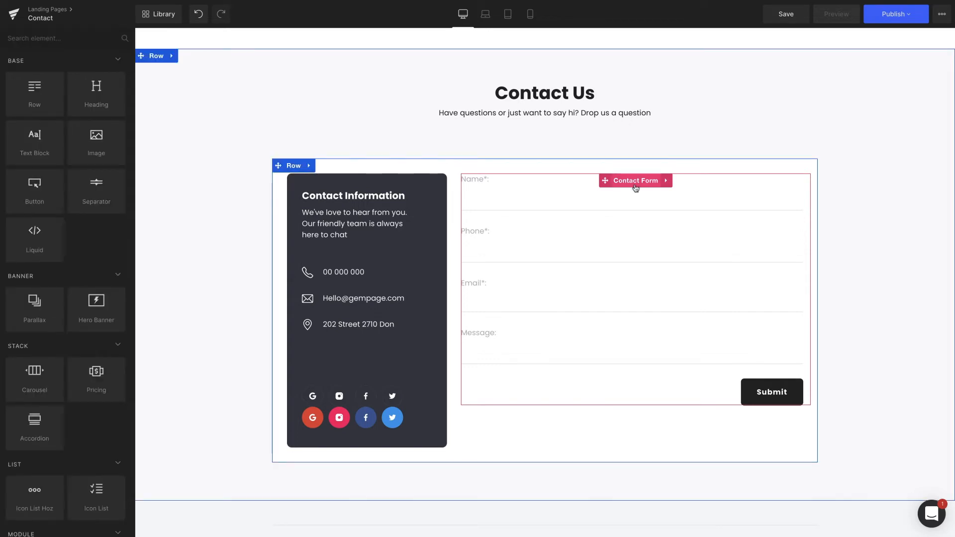
# Name the first field contact[Customer Name]
pyautogui.click(634, 201)
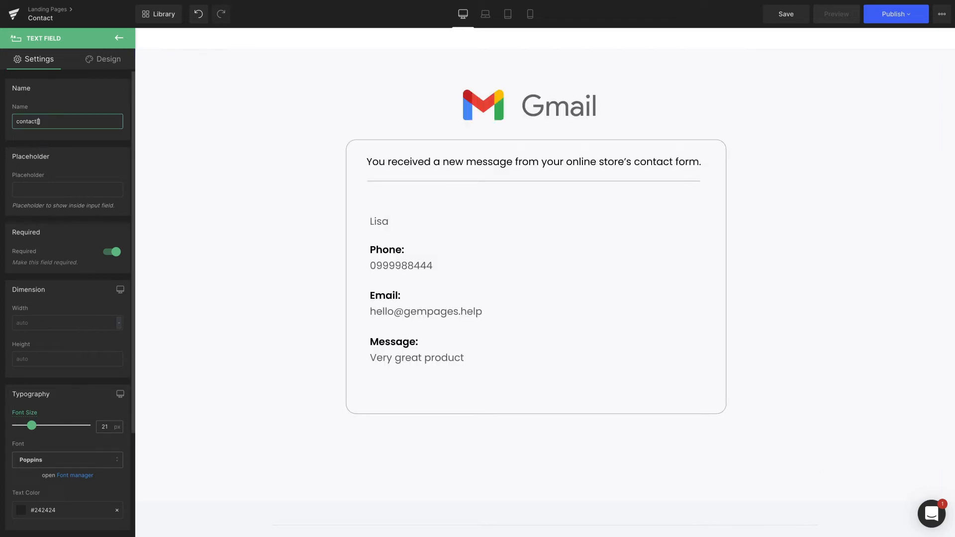
pyautogui.write('[Customer Name]')
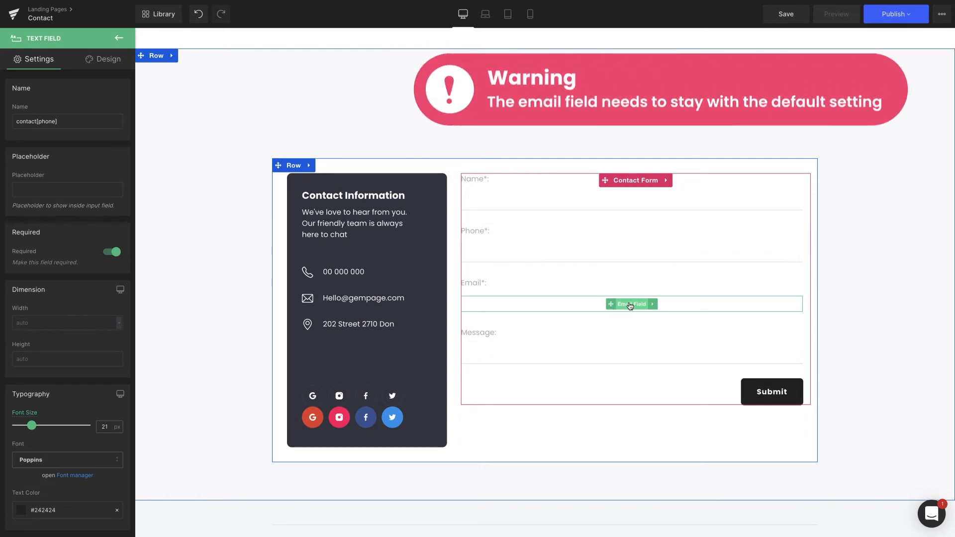
pyautogui.click(632, 304)
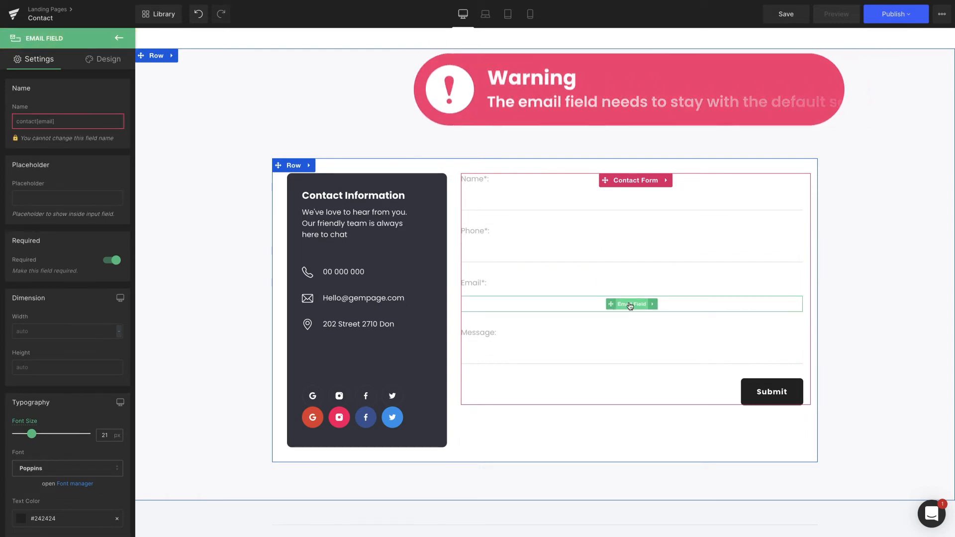
pyautogui.click(631, 354)
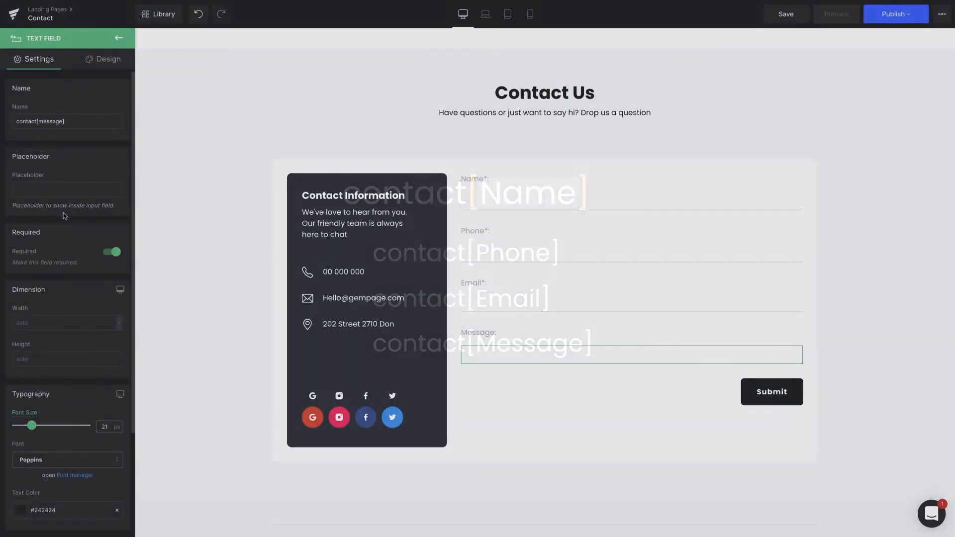
# Give the message field placeholder 'we'd love to hear from you' and make the name field required
pyautogui.click(67, 189)
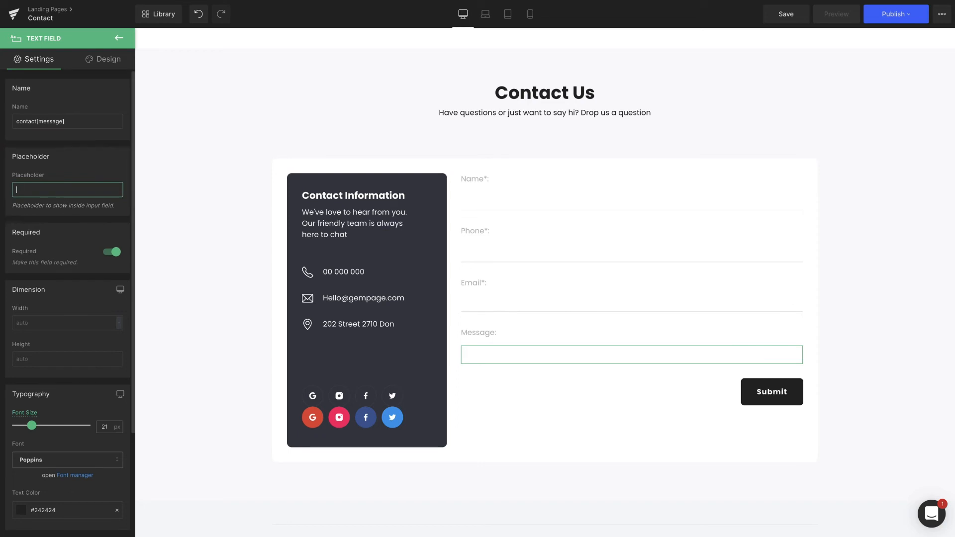
pyautogui.write("we'd love to hear from you")
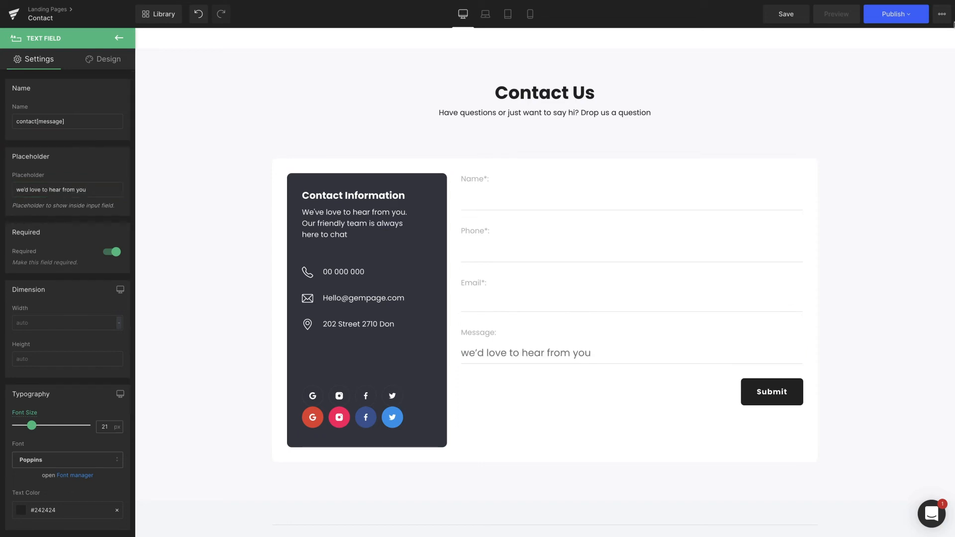
pyautogui.click(111, 251)
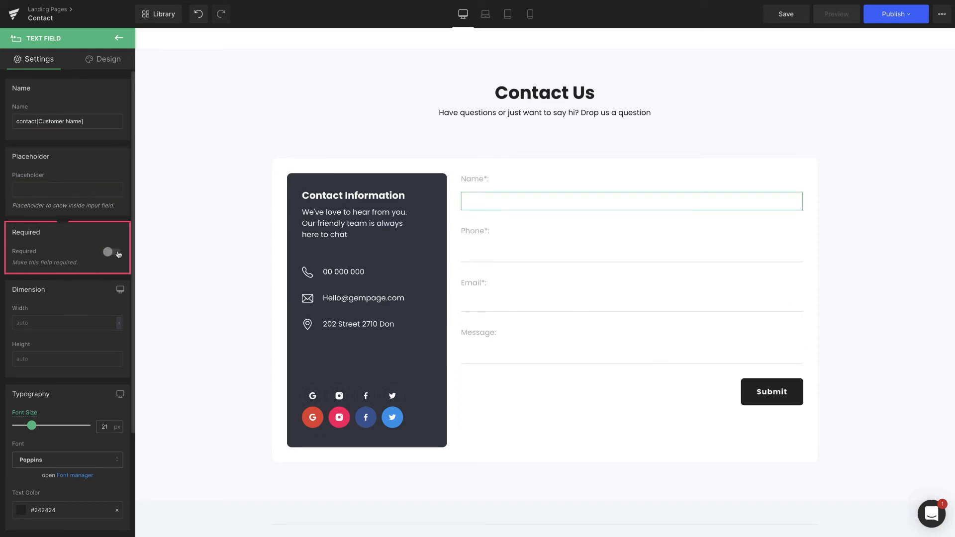
pyautogui.click(110, 252)
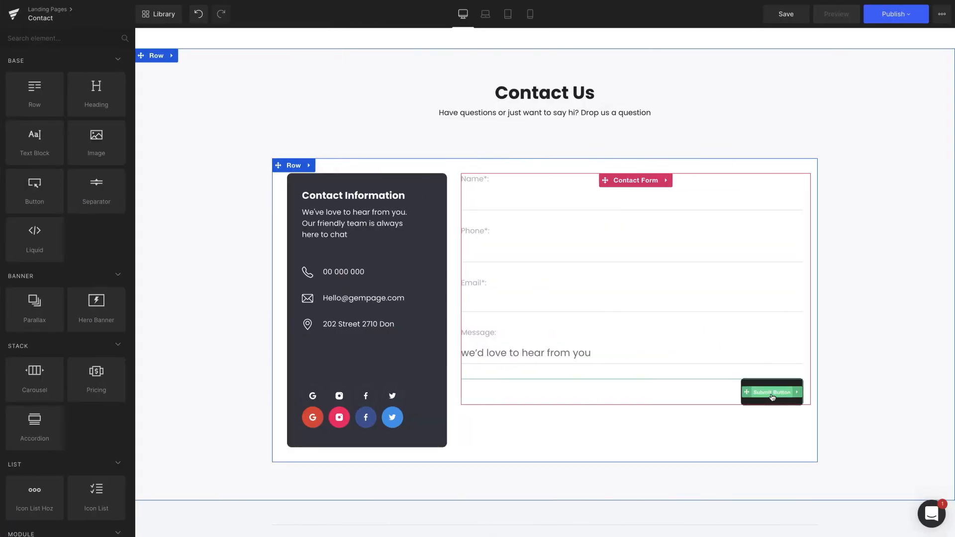
pyautogui.click(772, 392)
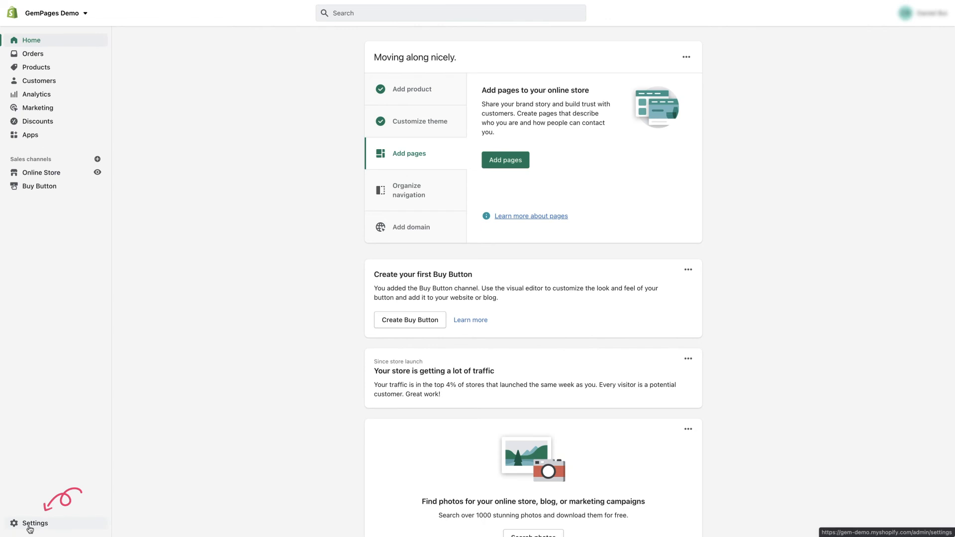
pyautogui.click(34, 524)
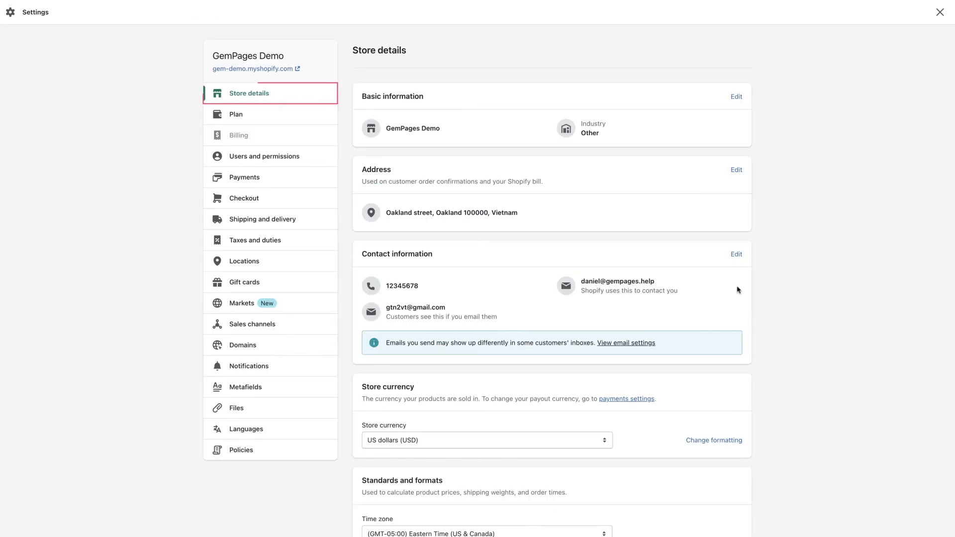
pyautogui.moveTo(736, 254)
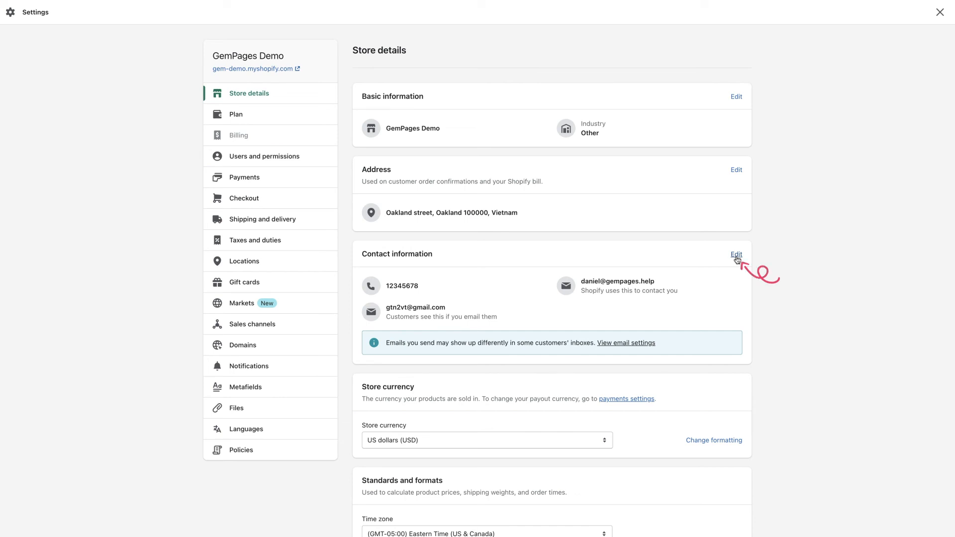
pyautogui.click(736, 254)
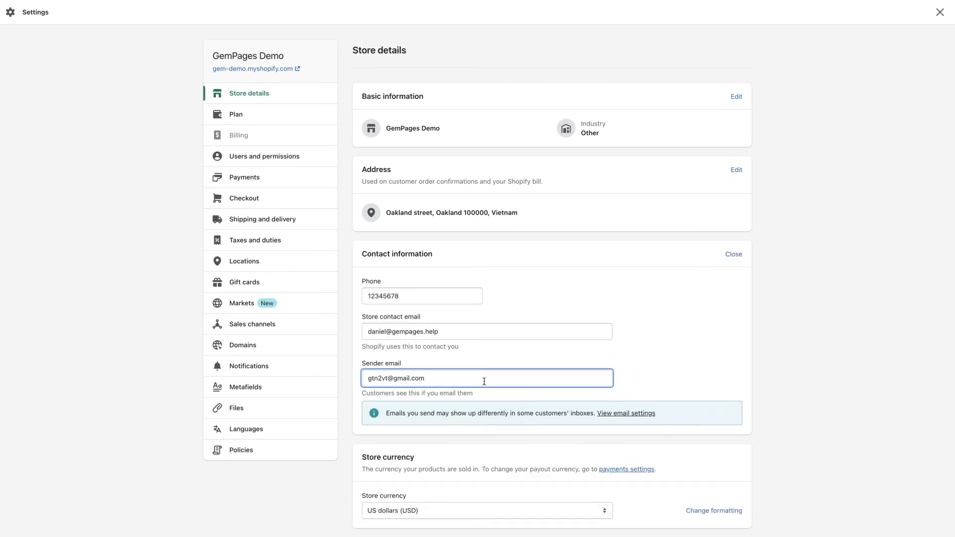
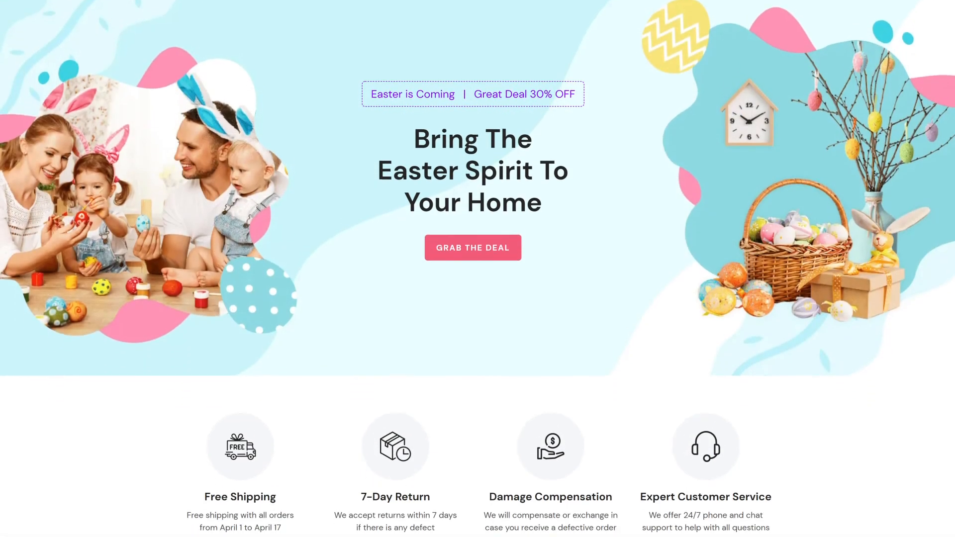
# Scroll the storefront down past products and testimonials to the Contact Us form
pyautogui.scroll(-3)
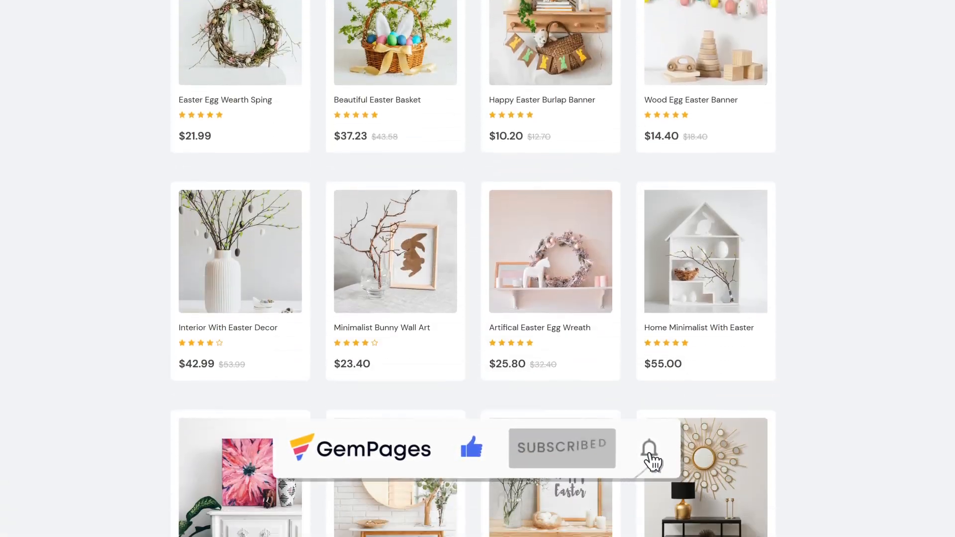
pyautogui.scroll(-3)
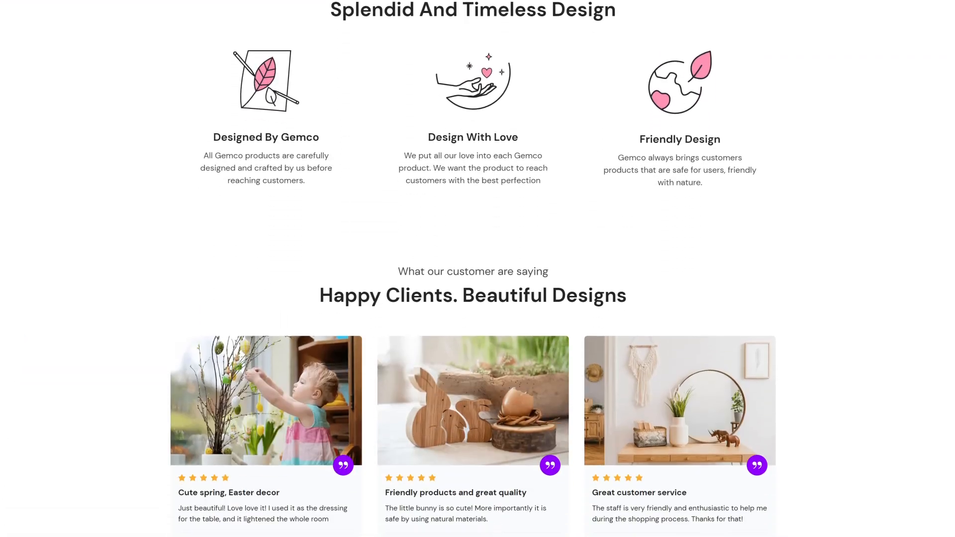
pyautogui.scroll(-3)
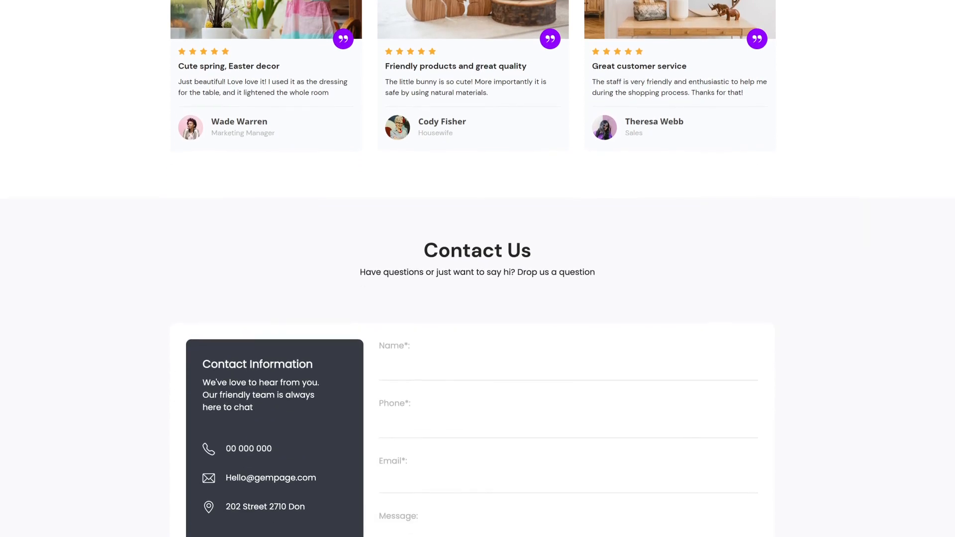
pyautogui.scroll(-3)
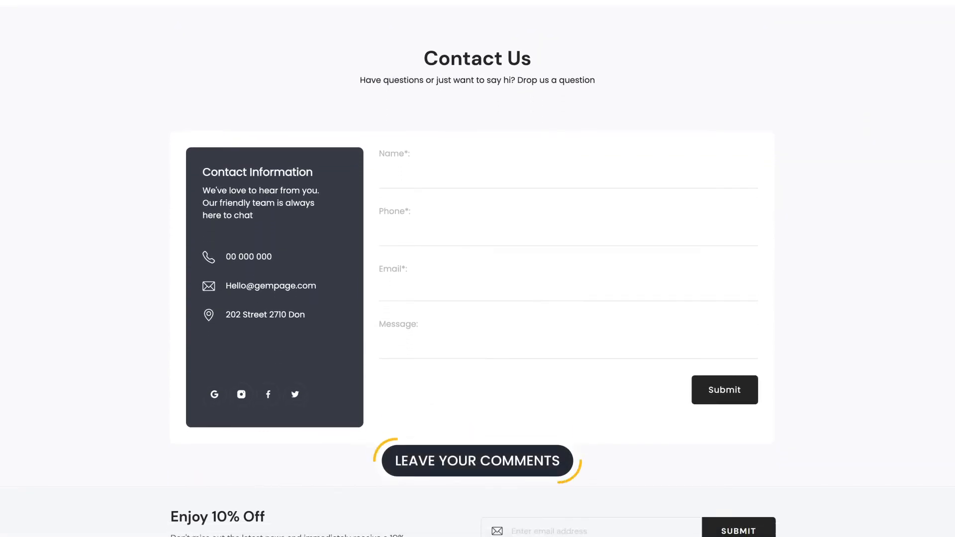